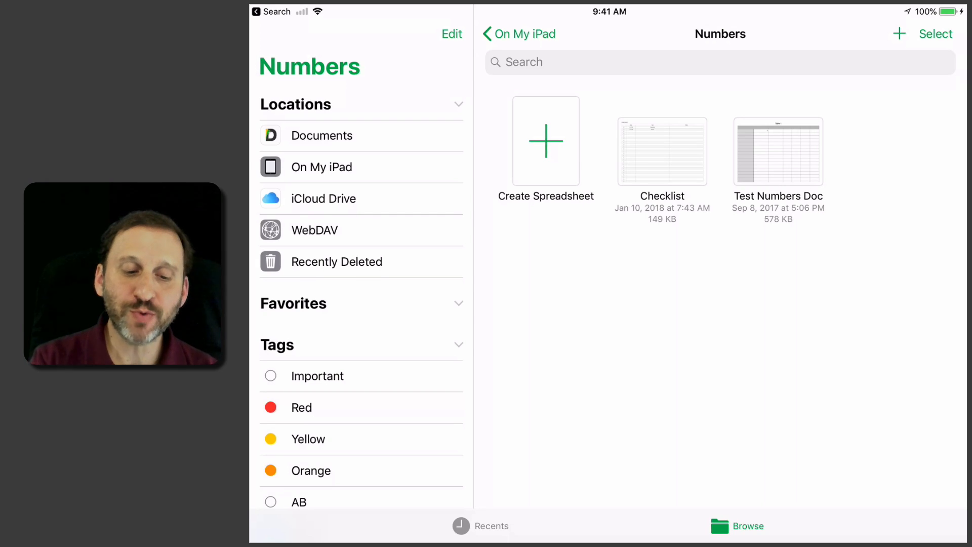
Create a new spreadsheet from the Blank template
click(545, 140)
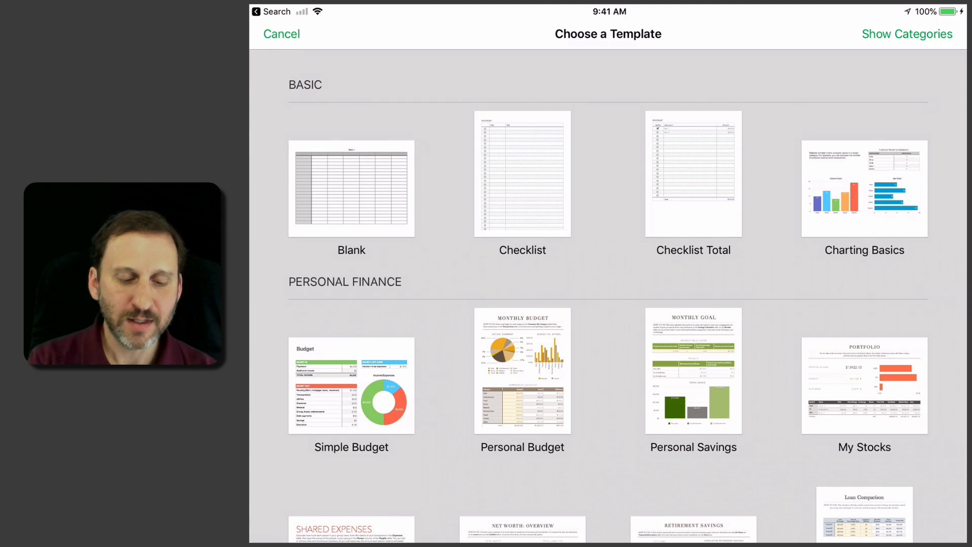
click(352, 189)
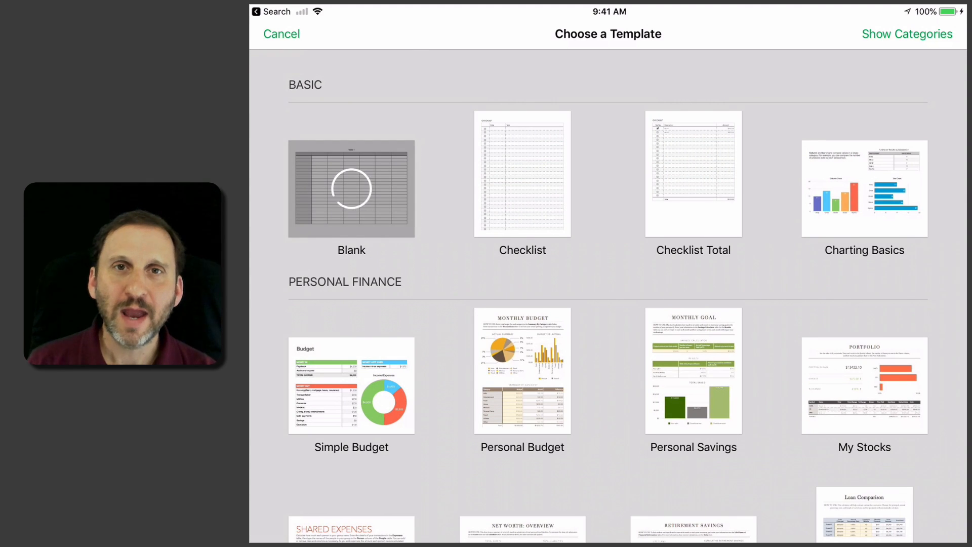
click(352, 188)
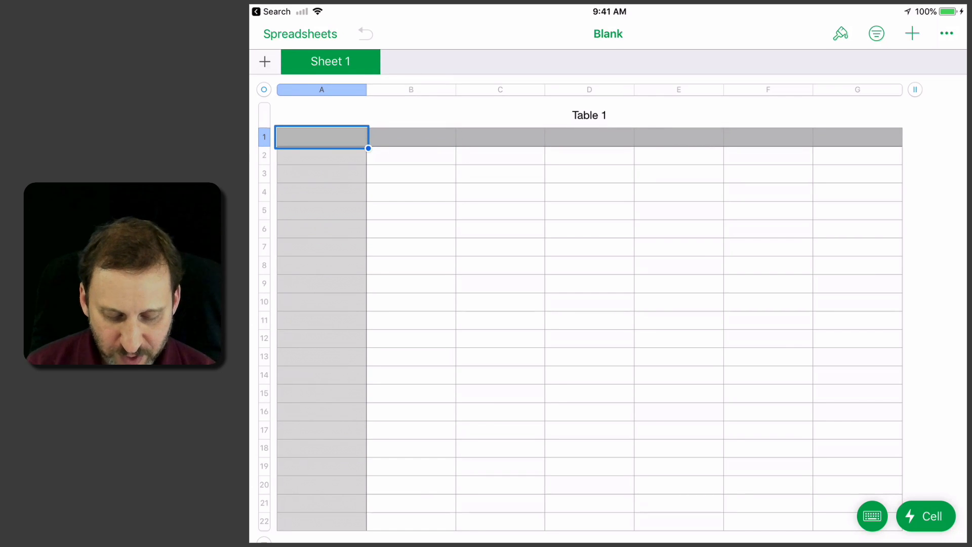
Enter header cells Date, Carrots, Tomatoes, Cucumbers and trim the table to four columns
double_click(321, 137)
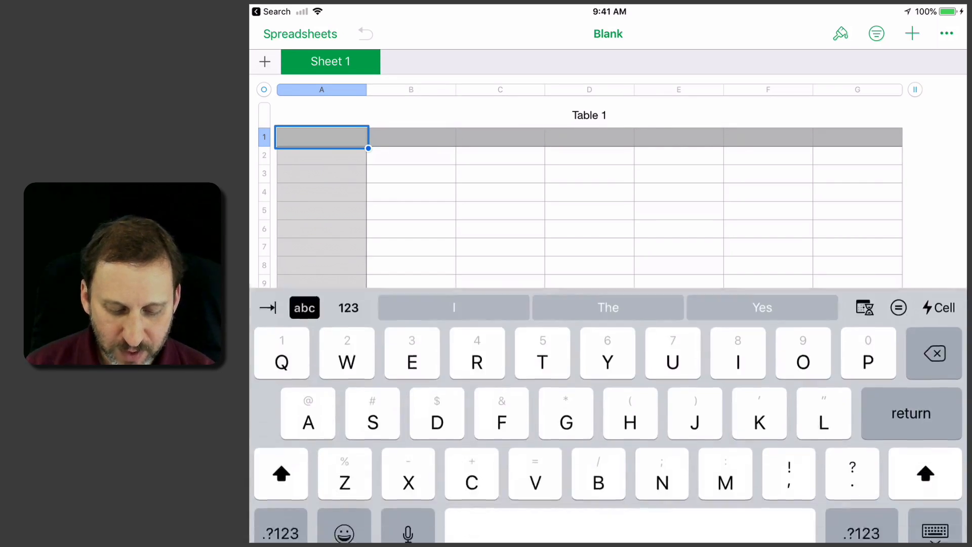
text(Da)
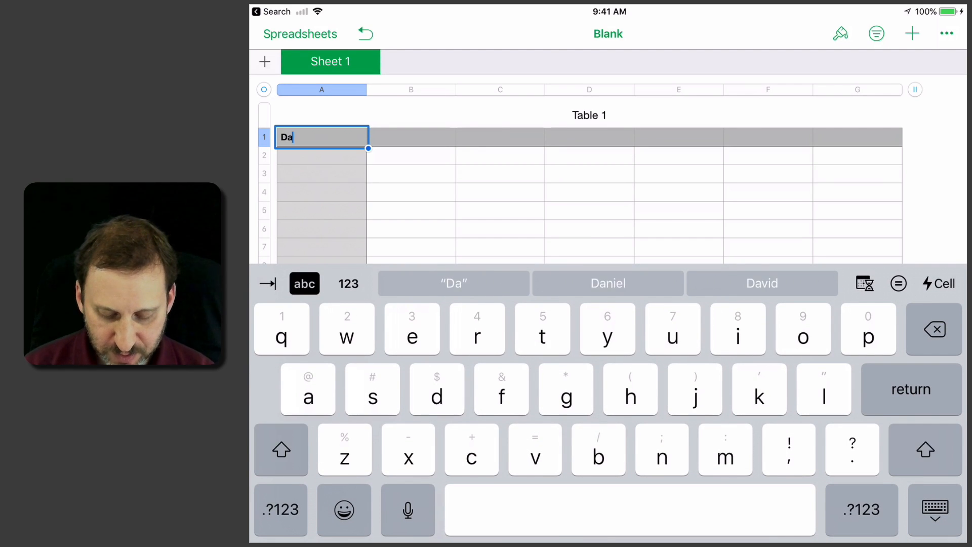
text(te)
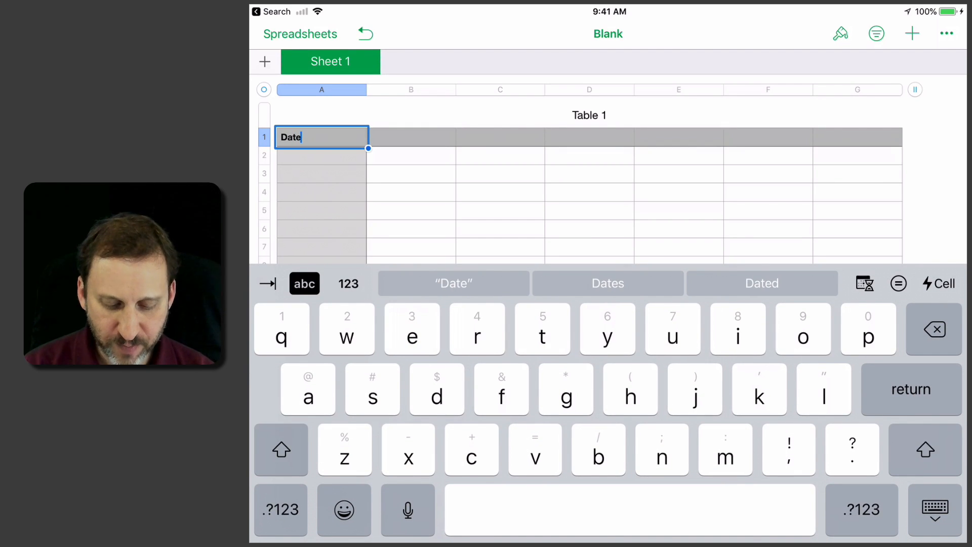
text(c)
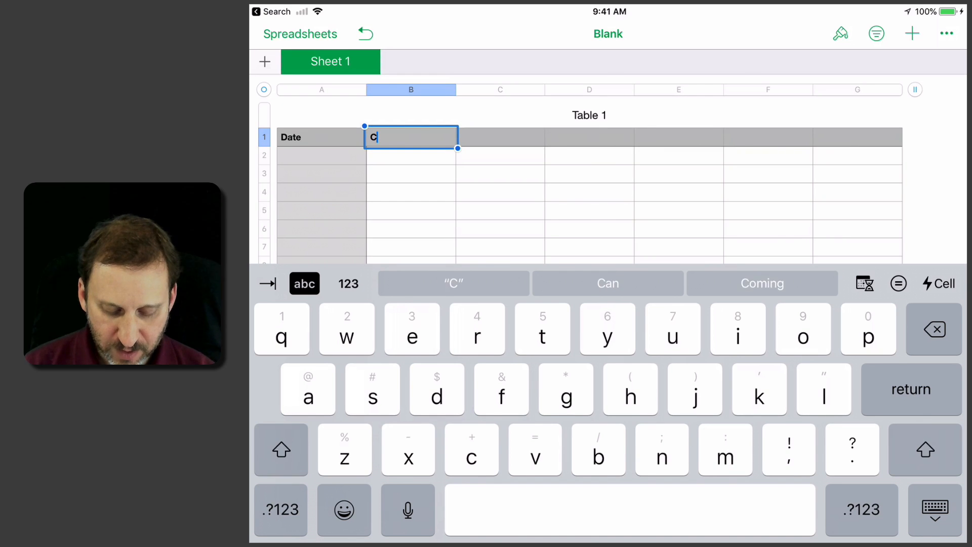
text(arrots)
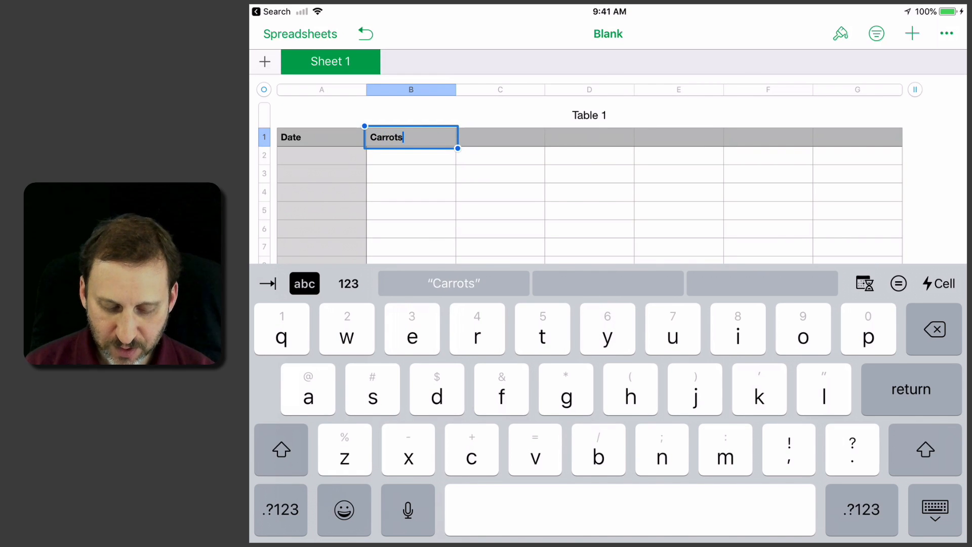
key(return)
text(Tomatoes)
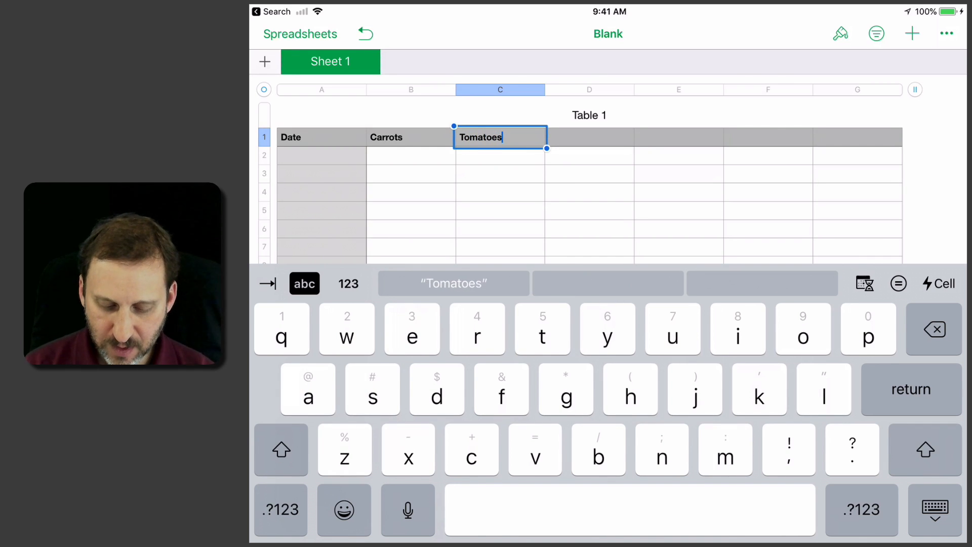
text(ucumbers)
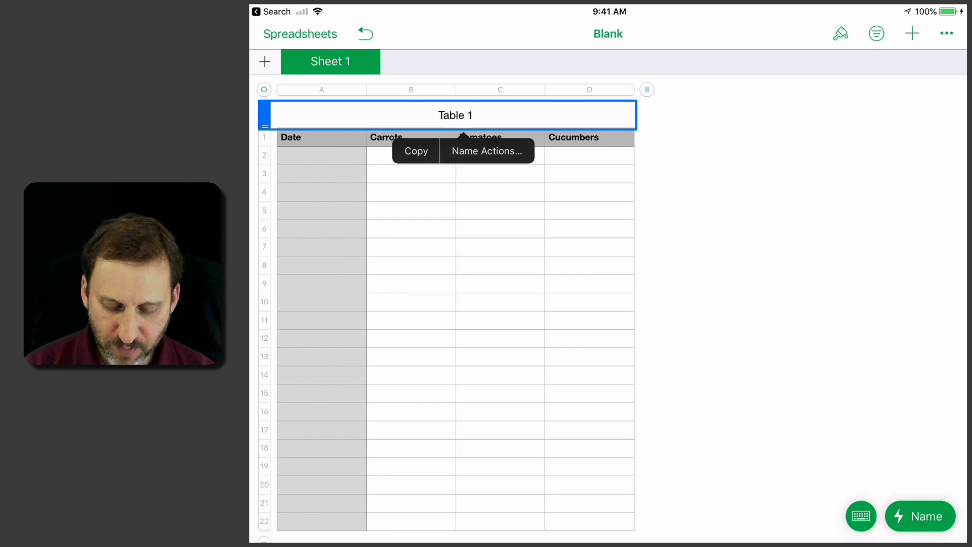
Hide the Table 1 title and shrink the table to a header row plus one body row
click(921, 515)
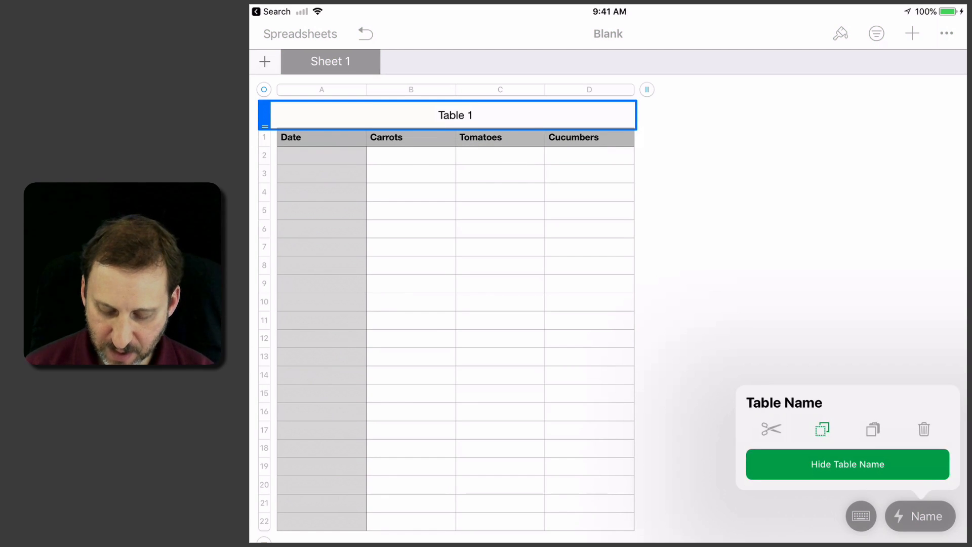
click(847, 464)
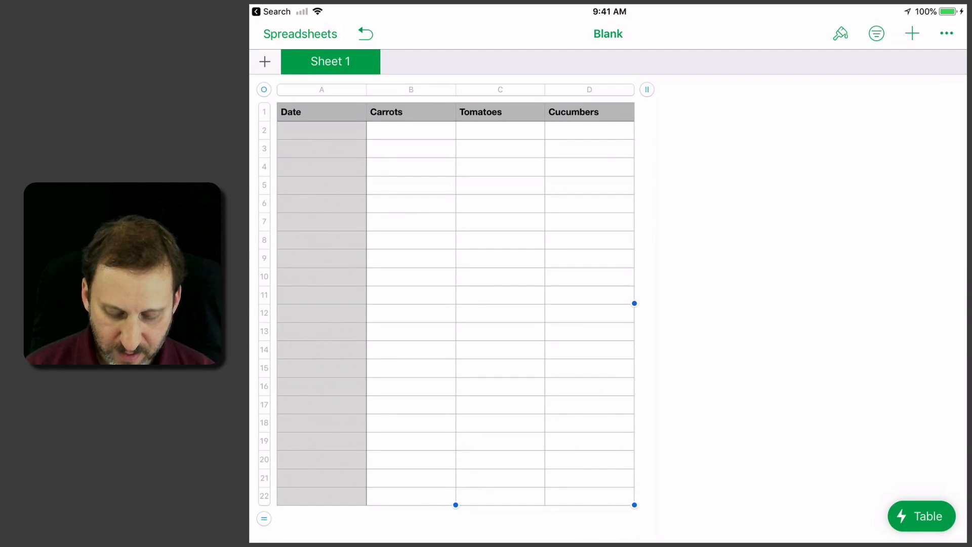
drag(634, 504, 634, 145)
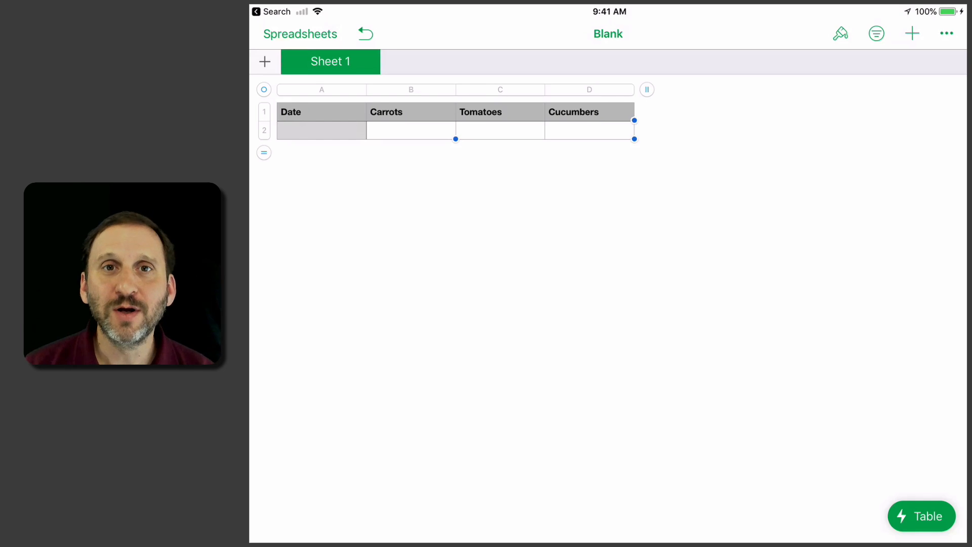
Add a New Form linked to Table 1 on Sheet 1
click(265, 61)
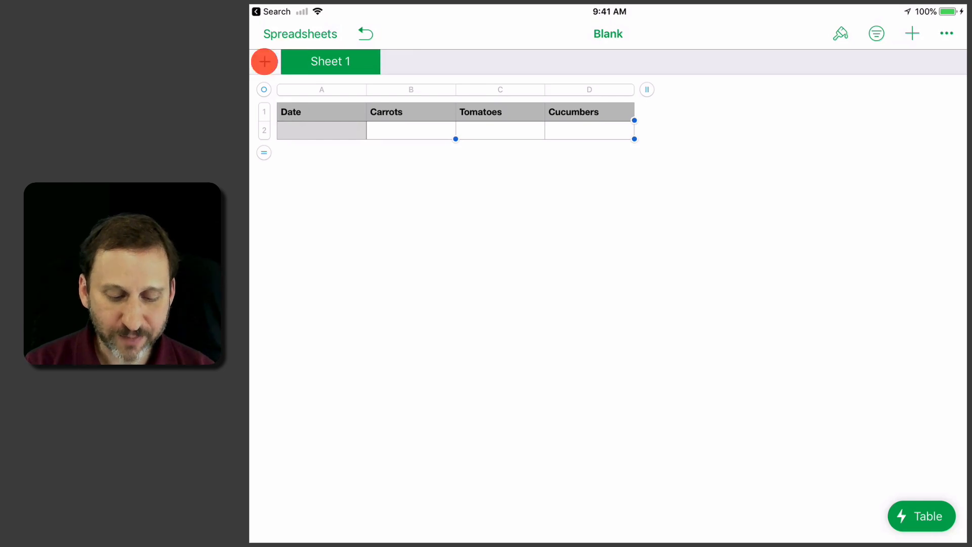
click(264, 62)
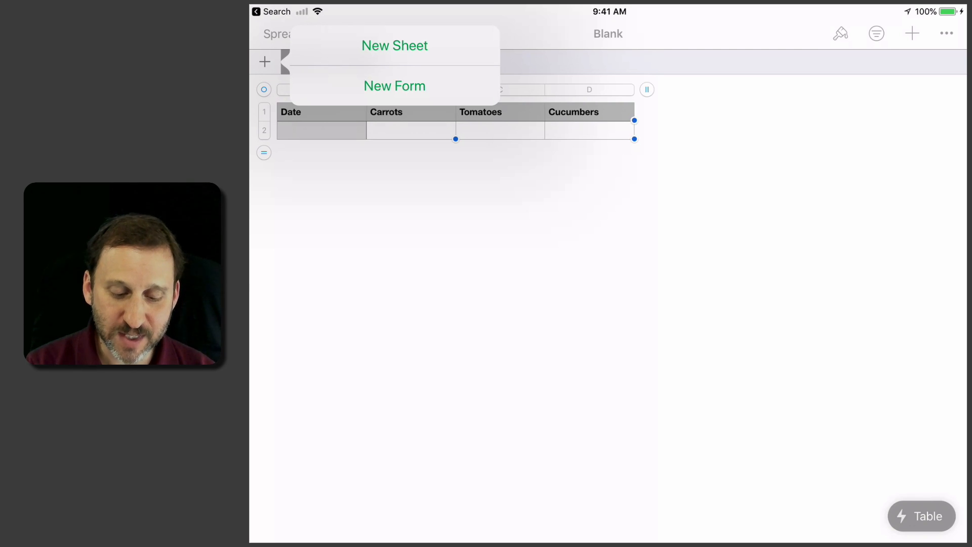
click(394, 85)
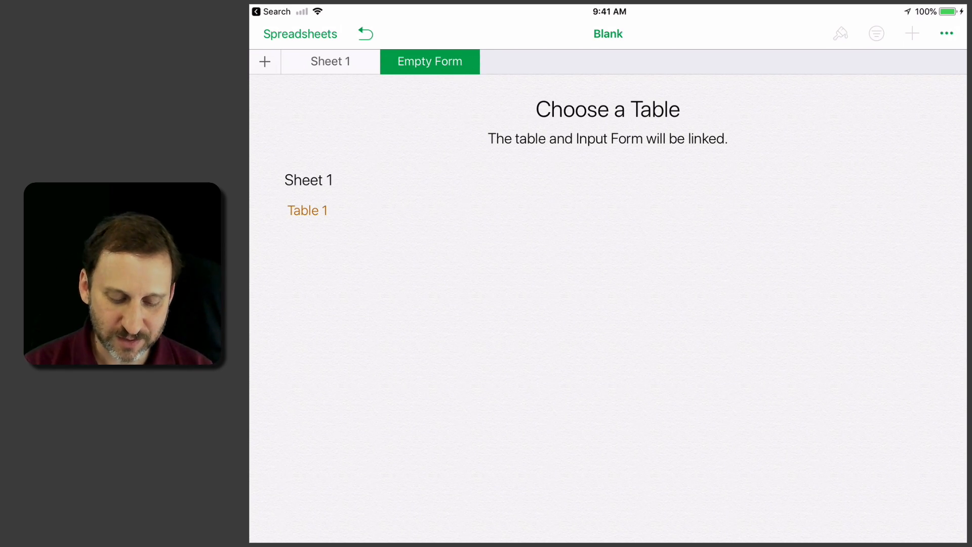
click(308, 209)
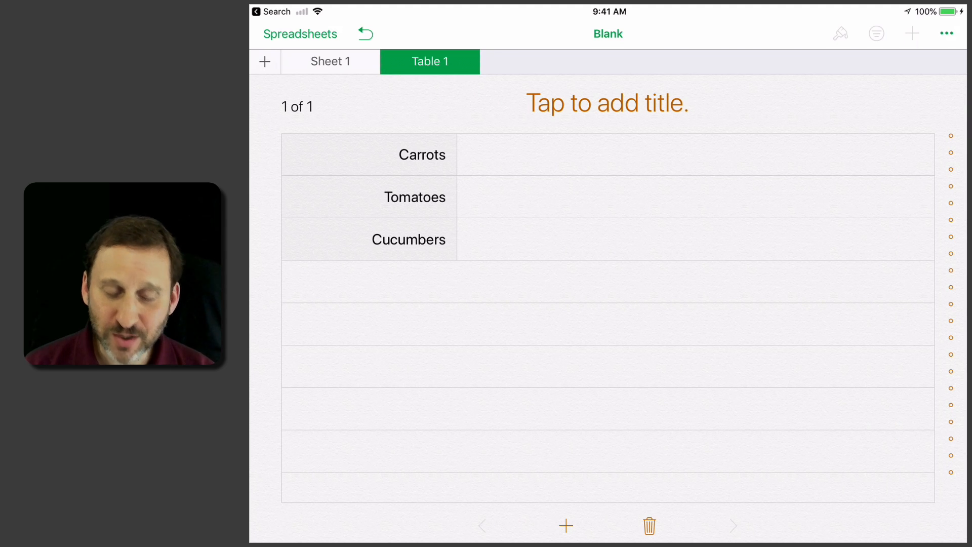
Give the Date cell A2 the short month-day-year date format (Jan 6, 2018)
click(331, 62)
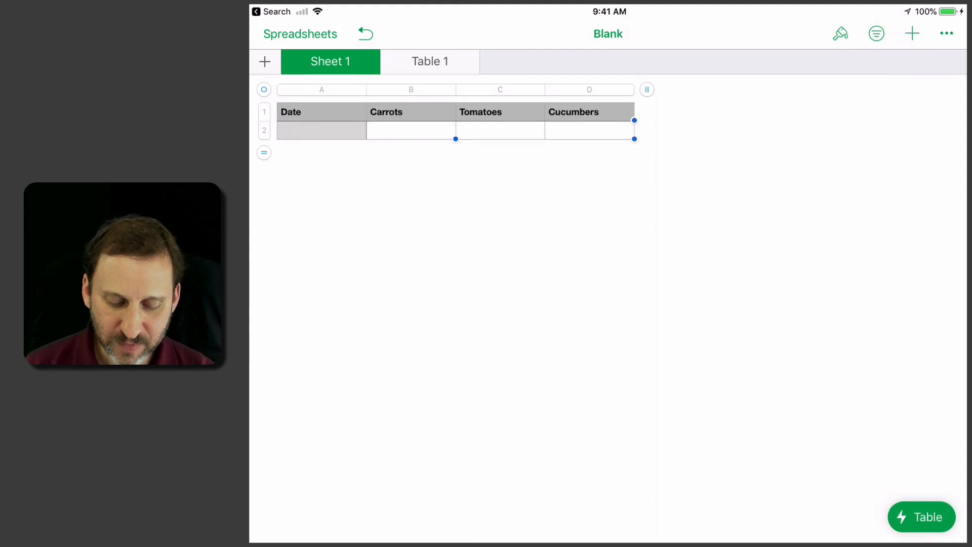
click(321, 130)
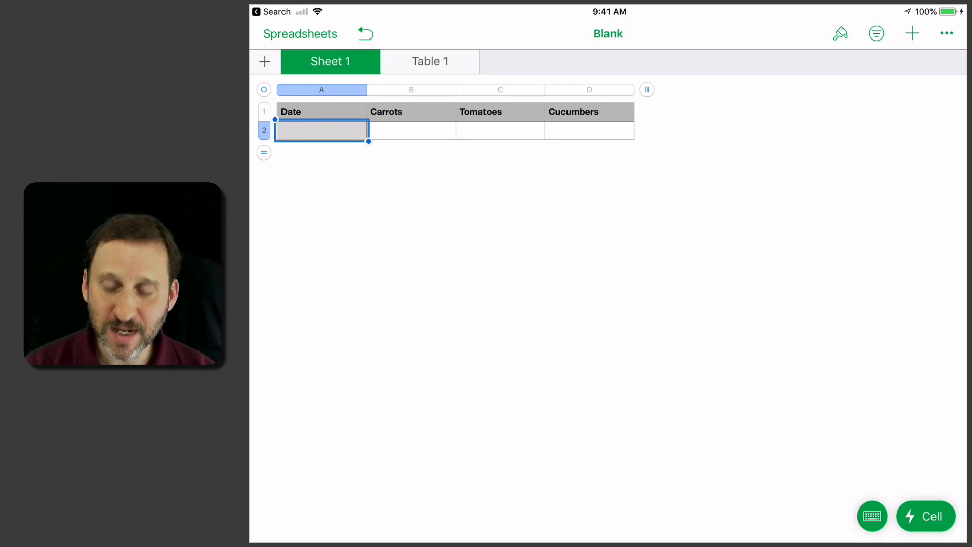
click(840, 33)
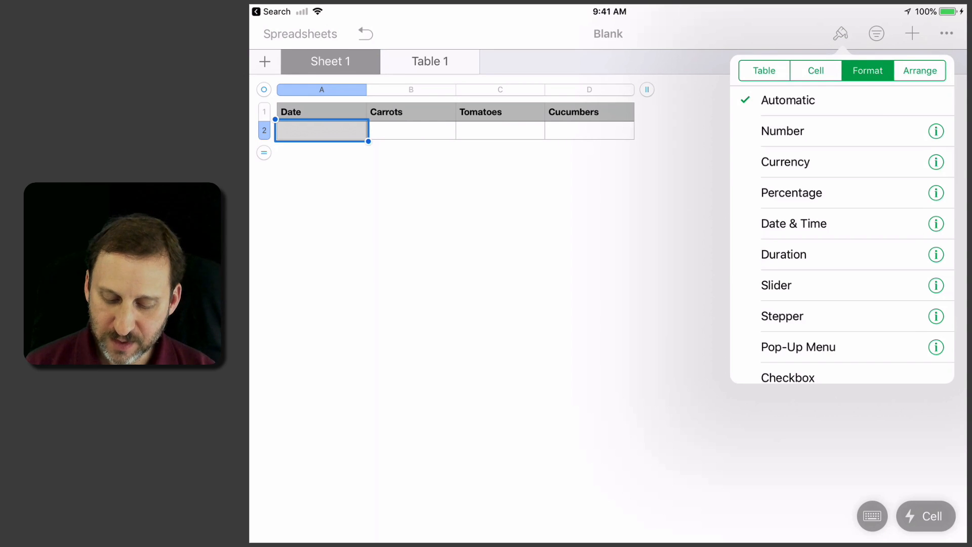
click(794, 223)
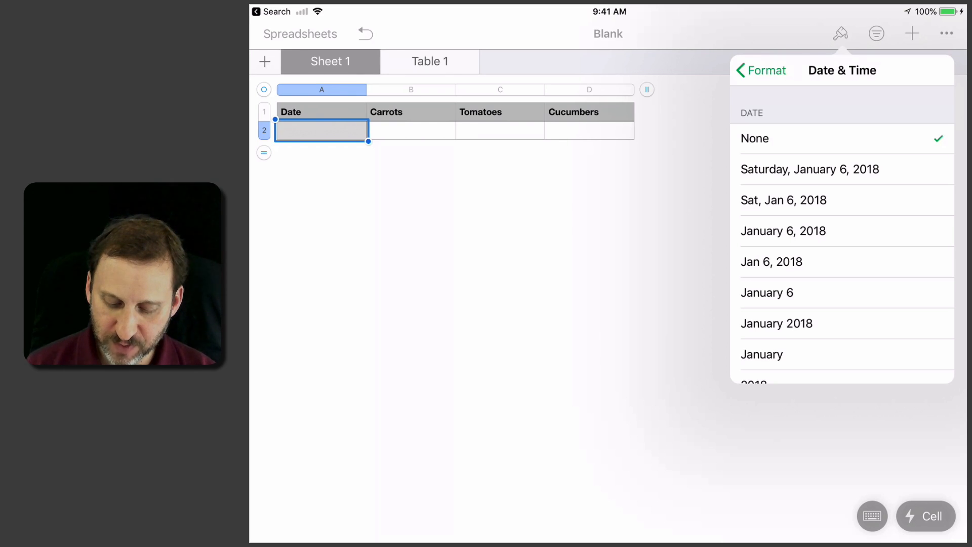
click(772, 261)
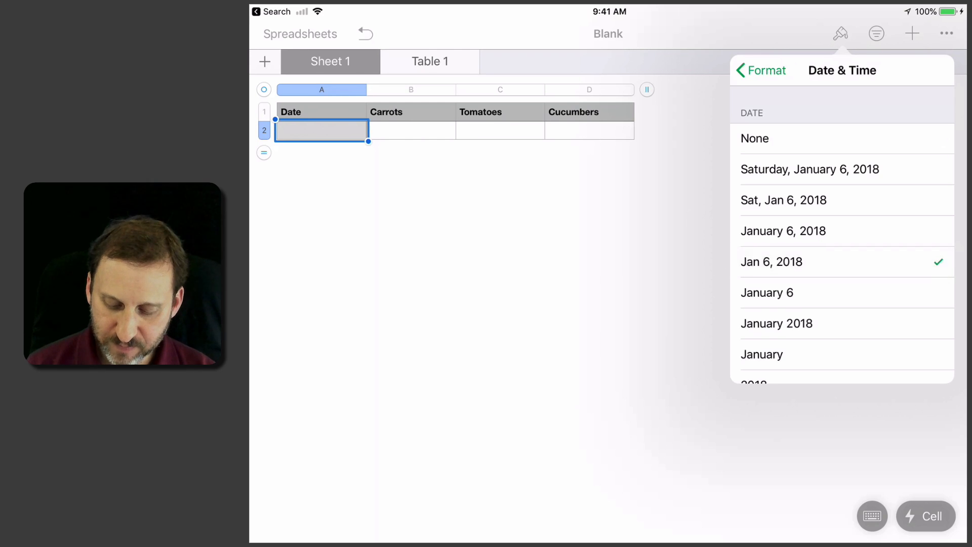
scroll(down, 3)
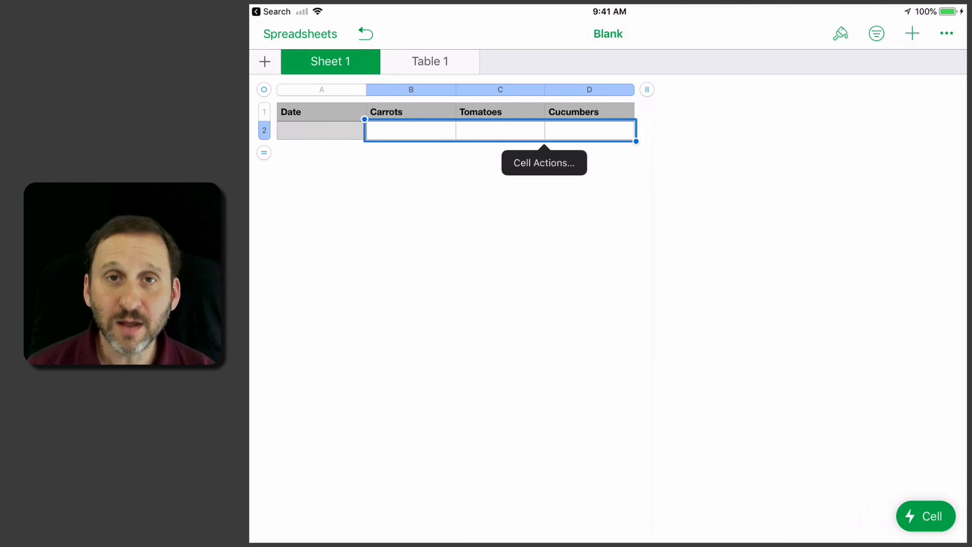
Set the Carrots, Tomatoes and Cucumbers count cells B2:D2 to Number format
click(841, 34)
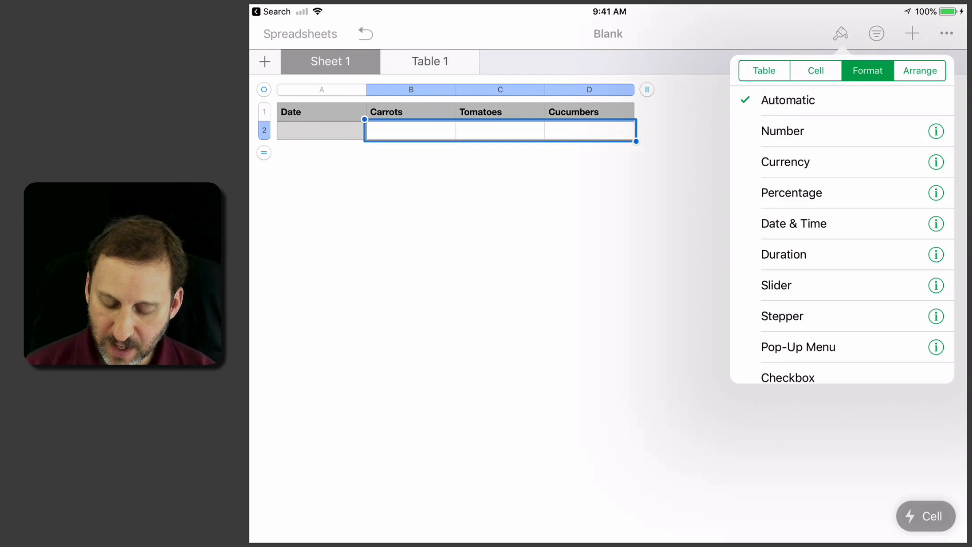
click(784, 131)
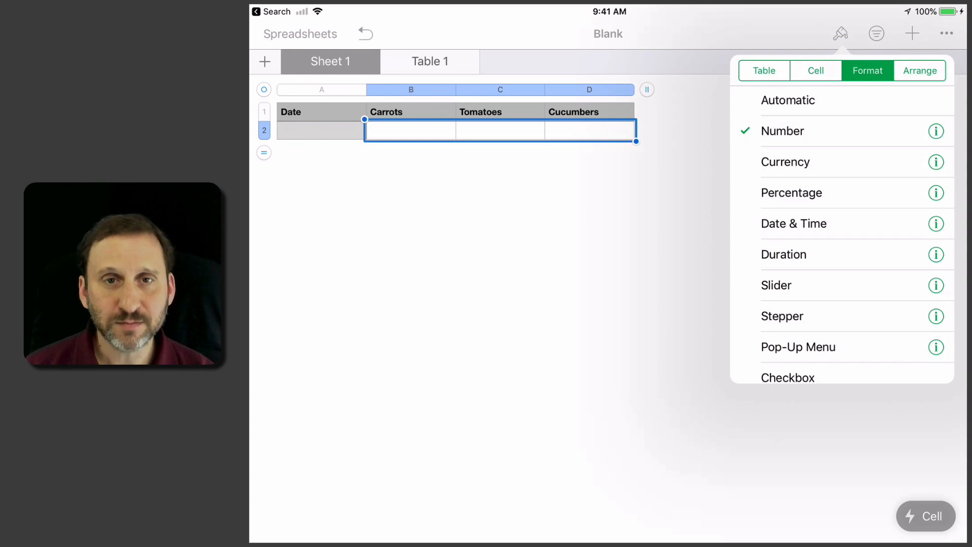
click(841, 34)
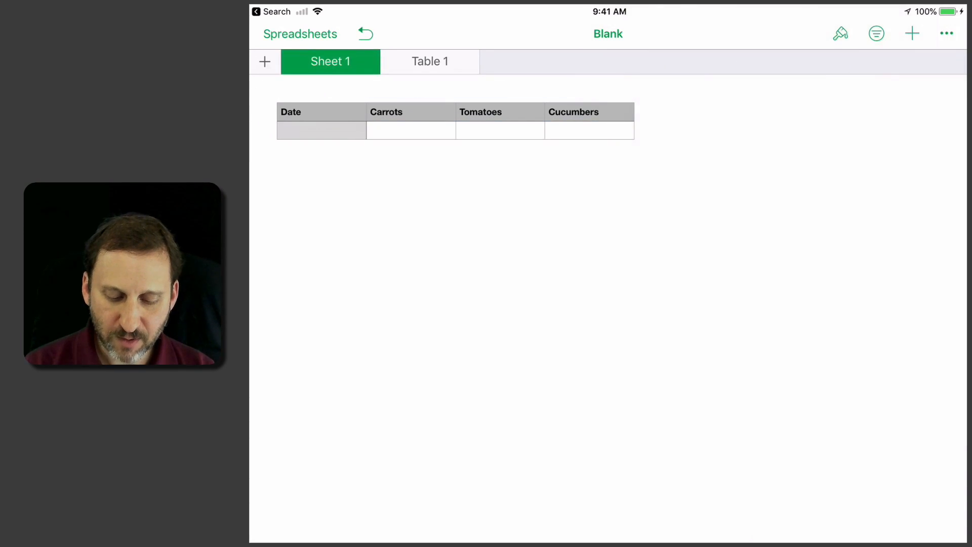
Fill the first form record: May 7, 2018 with Carrots 2, Tomatoes 3, Cucumbers 5
click(430, 61)
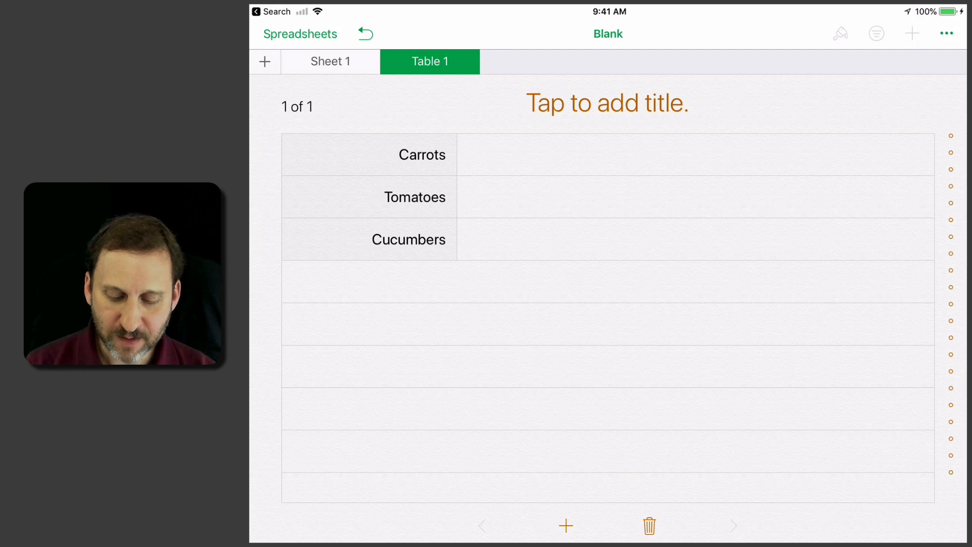
click(608, 103)
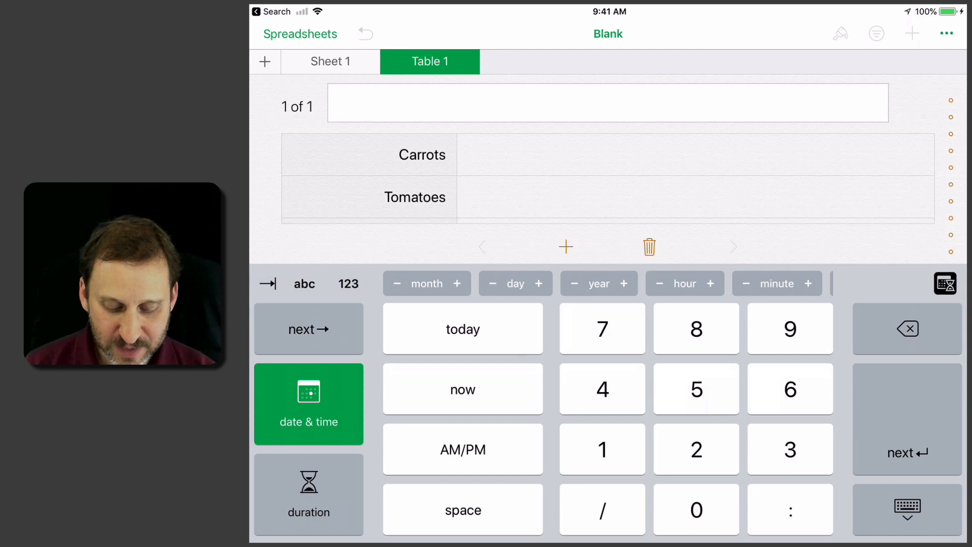
click(463, 328)
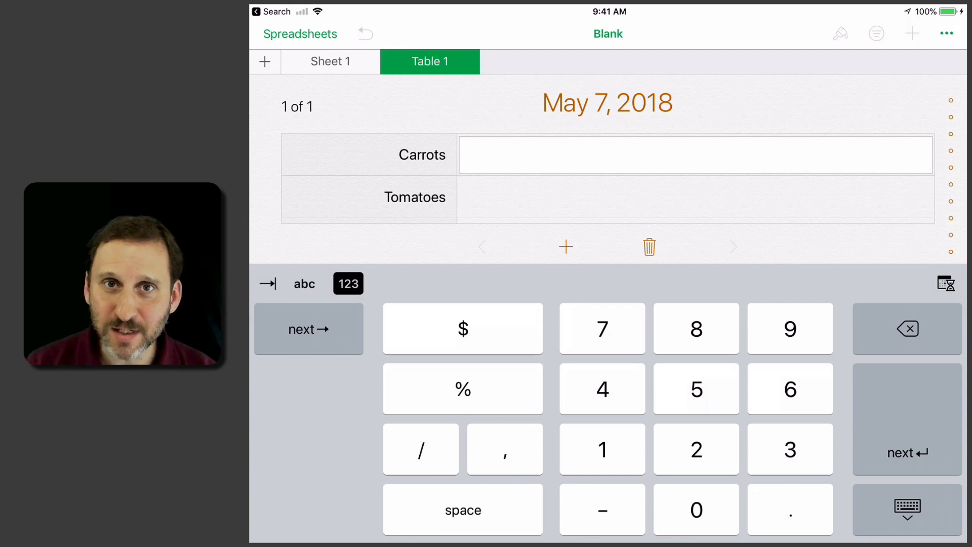
text(2)
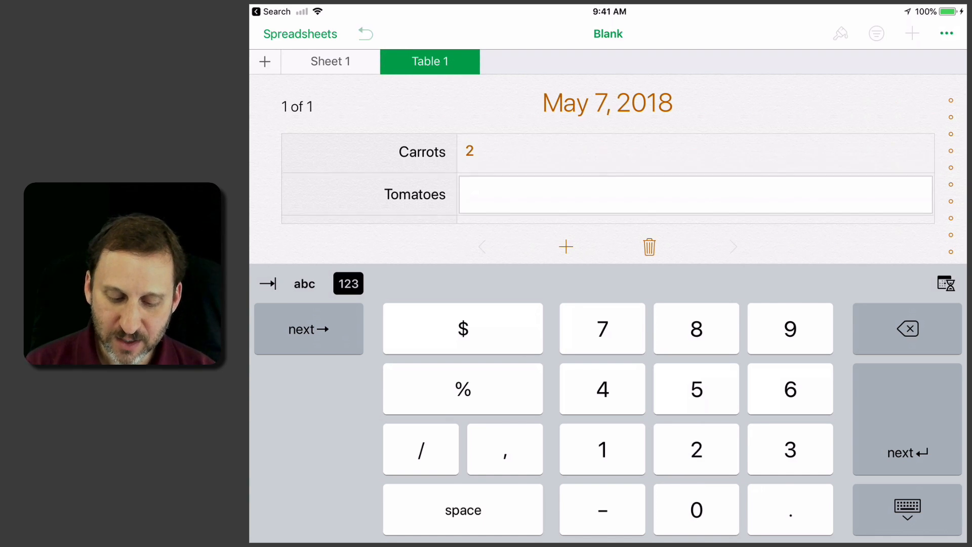
text(3)
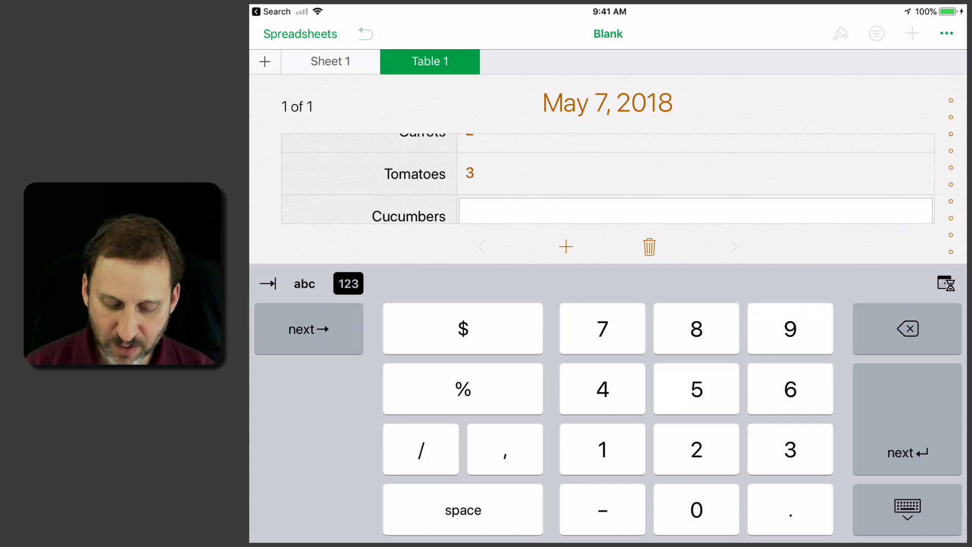
text(5)
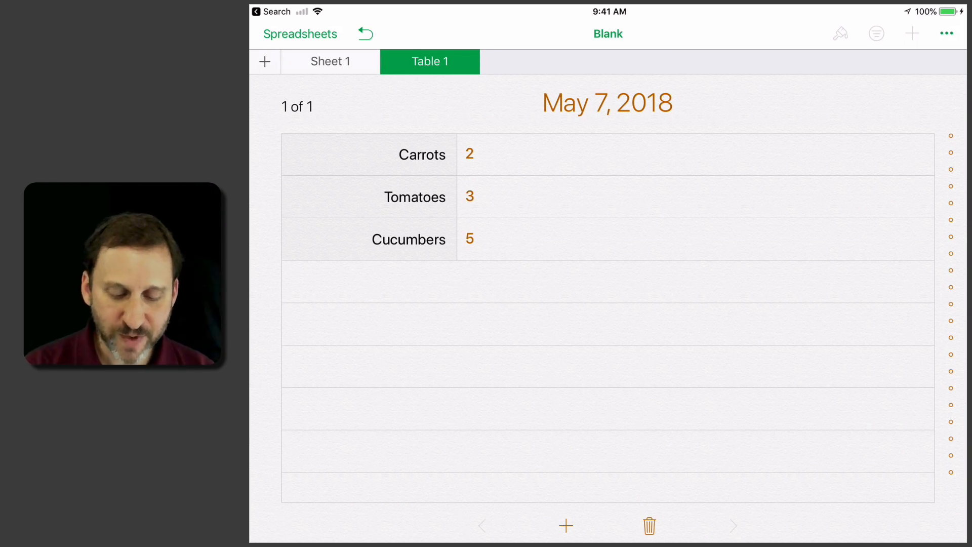
Add a second record dated May 9, 2018 (Carrots 0, Tomatoes 6, Cucumbers 1) and browse both records
click(330, 62)
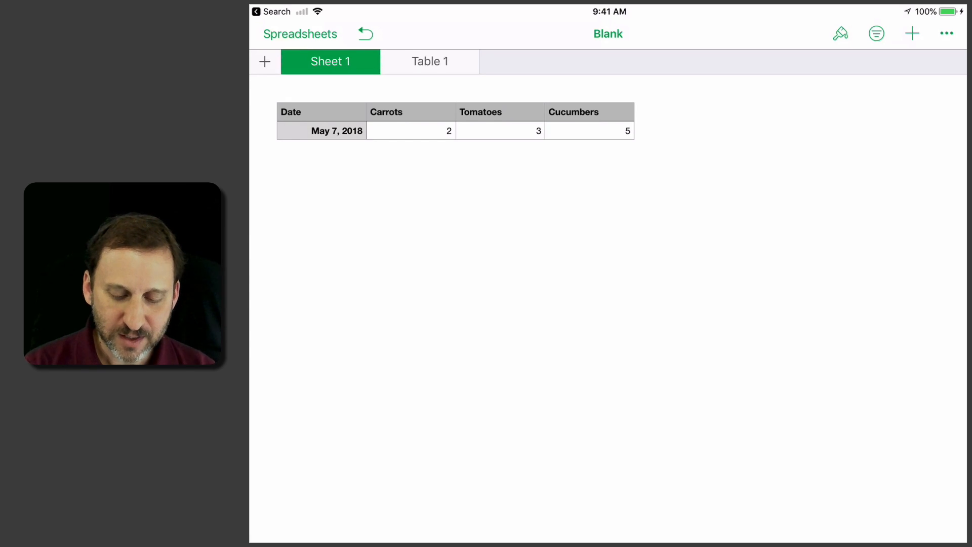
click(430, 62)
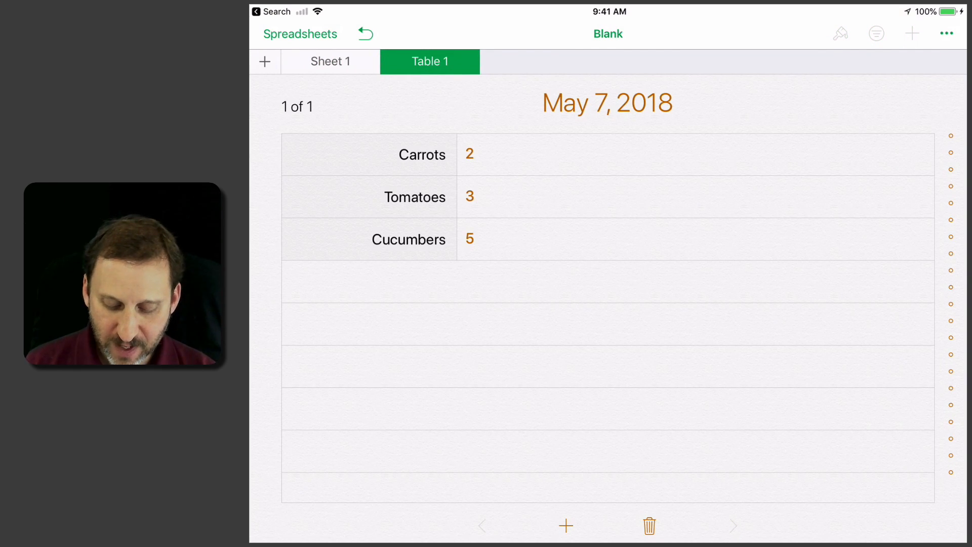
click(565, 526)
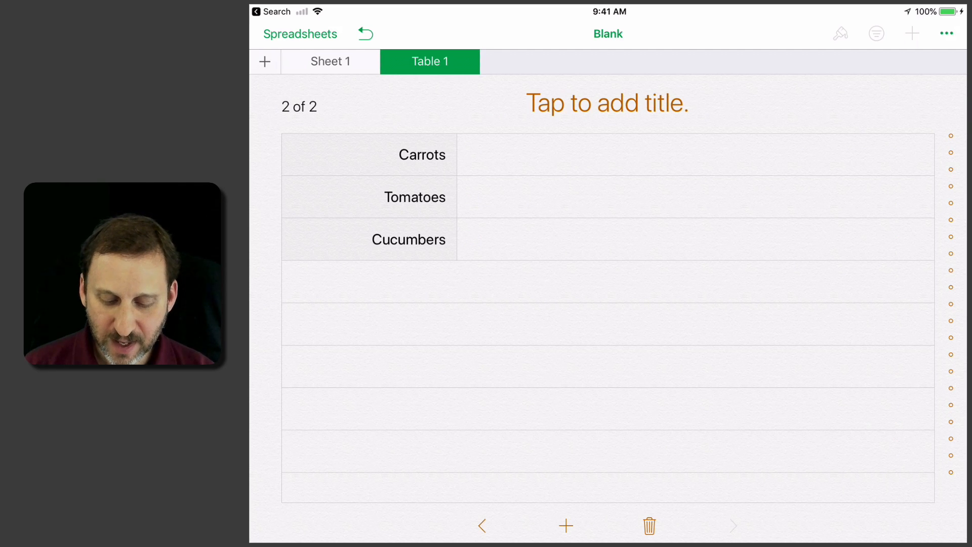
click(608, 103)
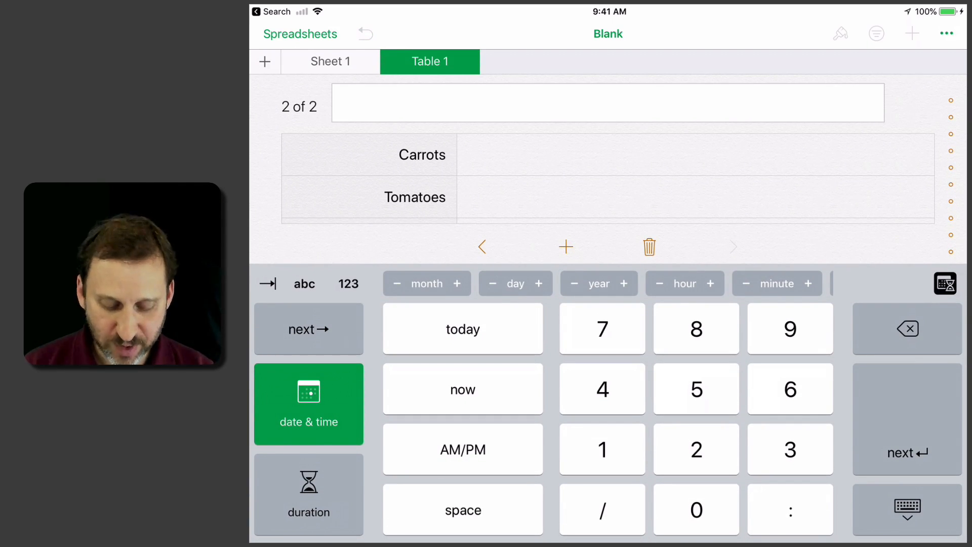
click(463, 328)
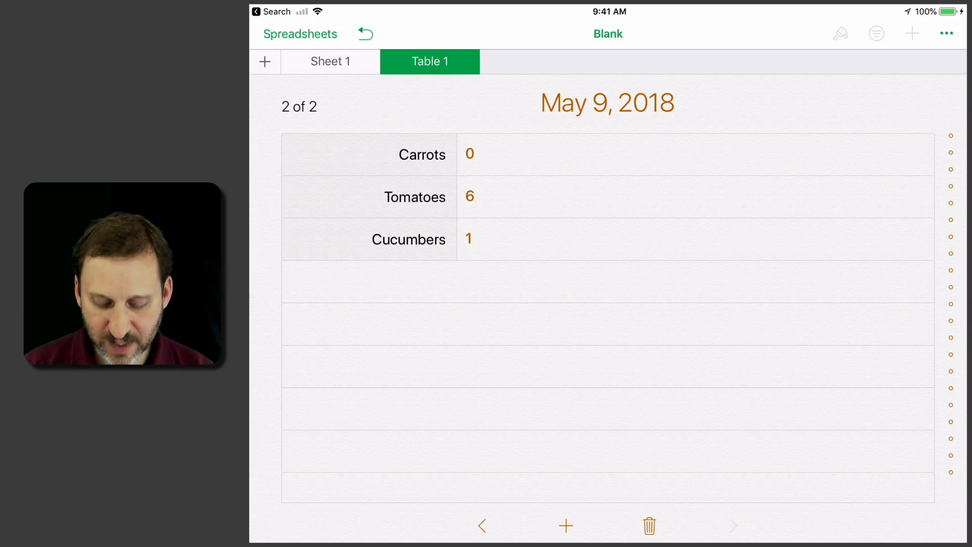
click(482, 525)
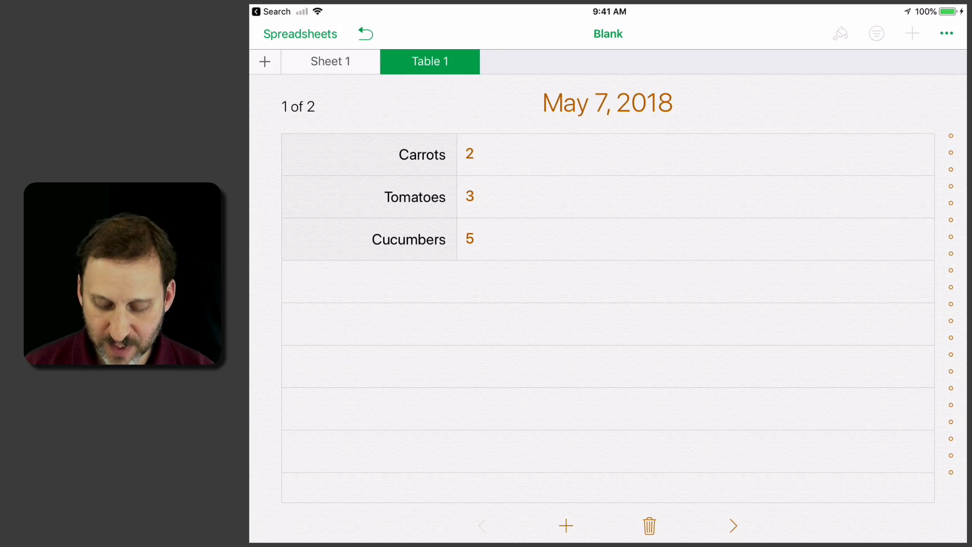
click(734, 526)
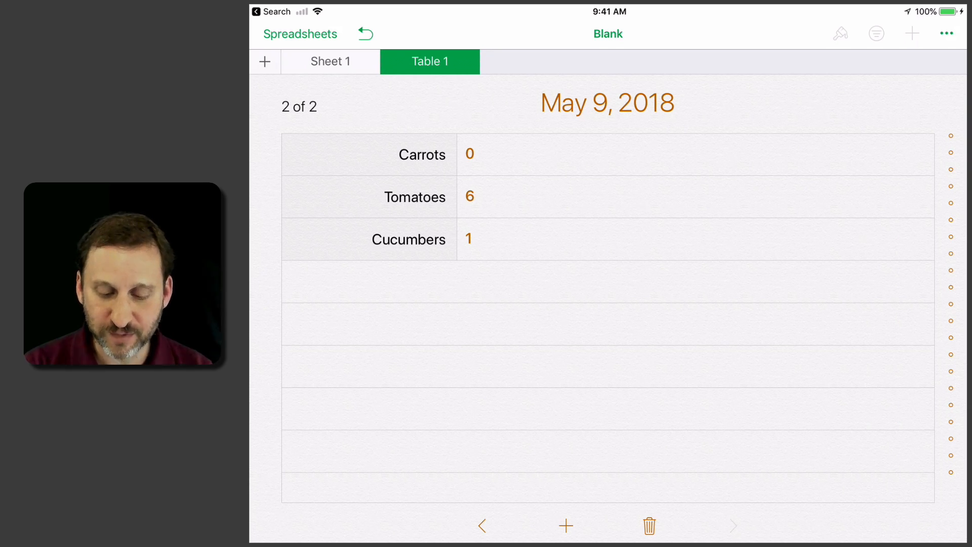
Switch between Sheet 1 and the Table 1 form to review the May 7 and May 9 rows
click(330, 61)
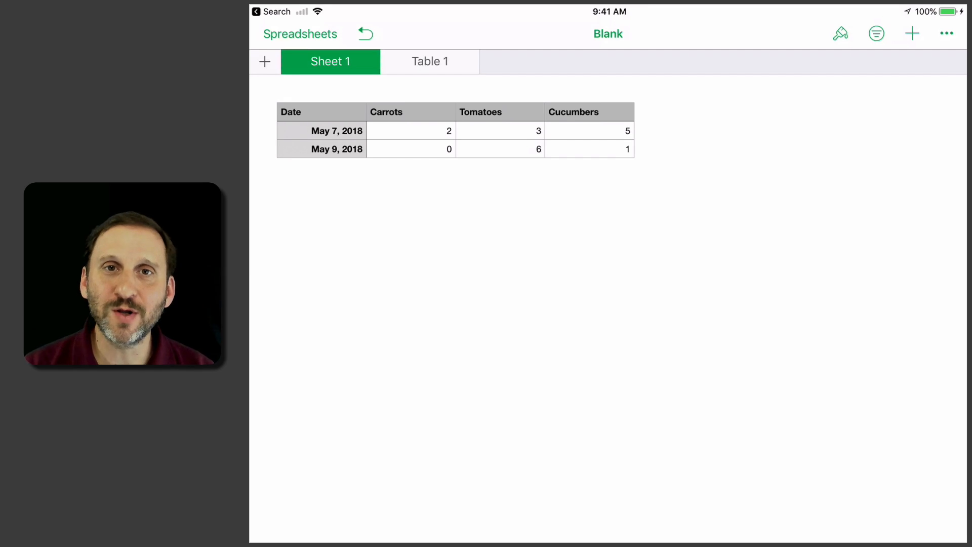
click(429, 61)
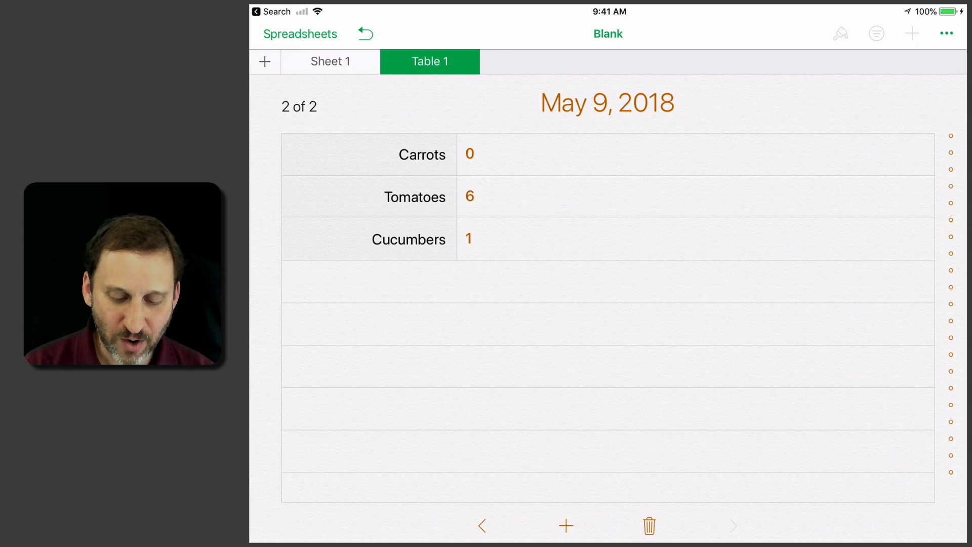
click(331, 62)
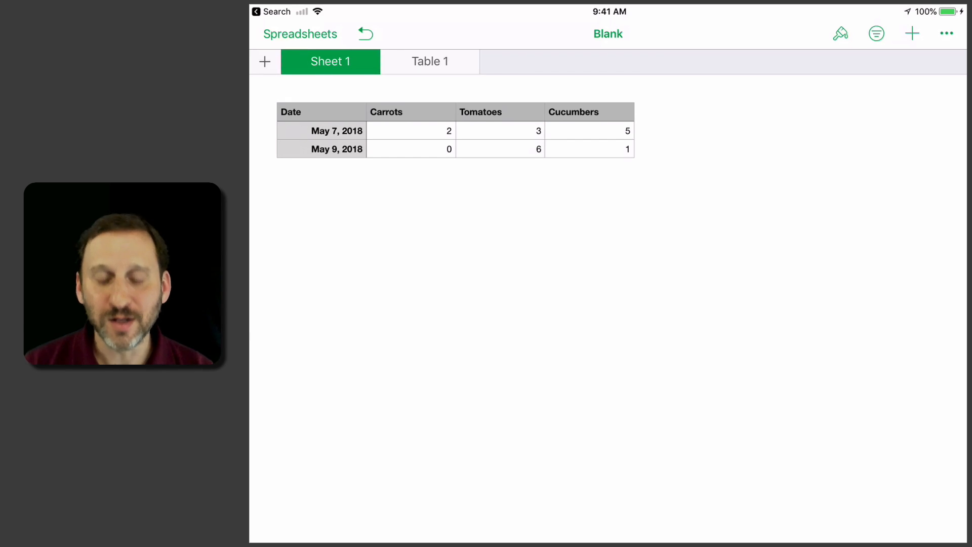
click(430, 62)
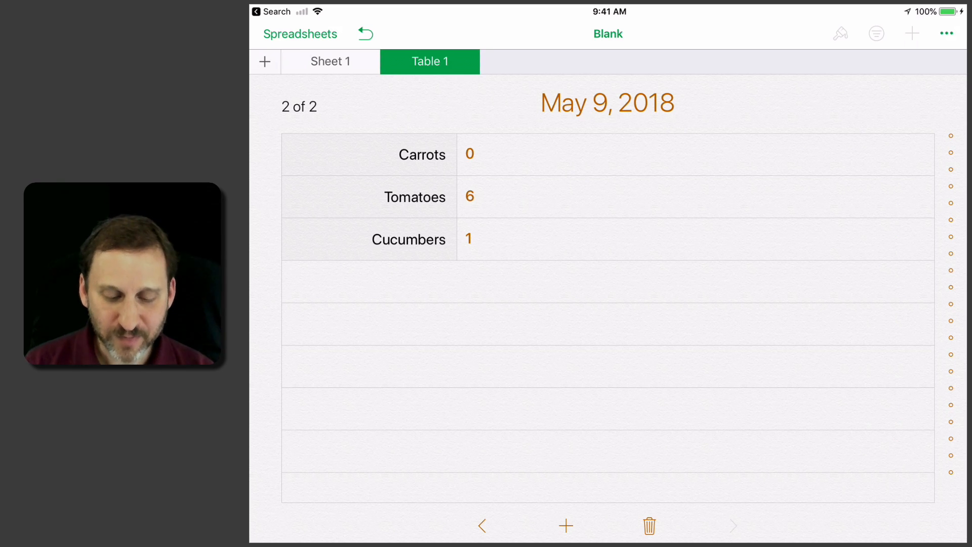
click(330, 61)
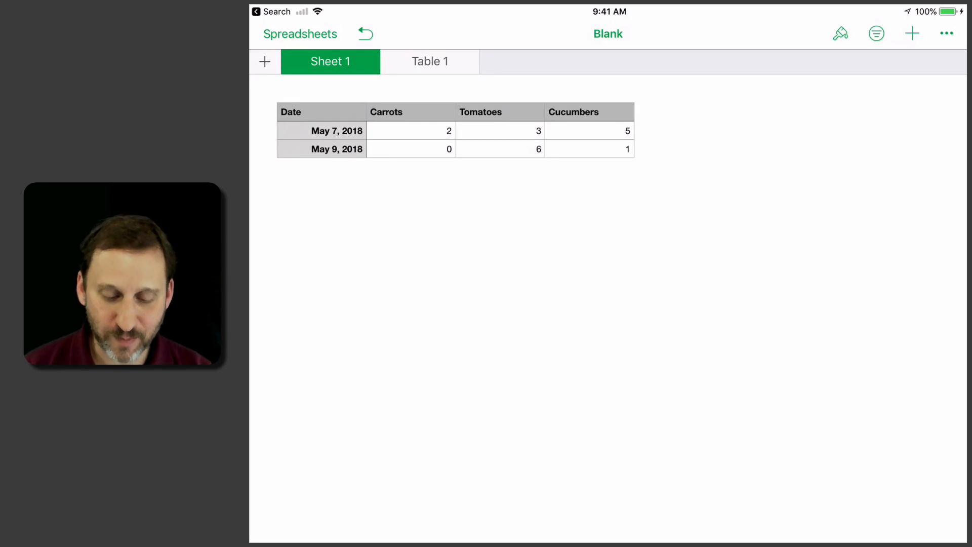
click(430, 62)
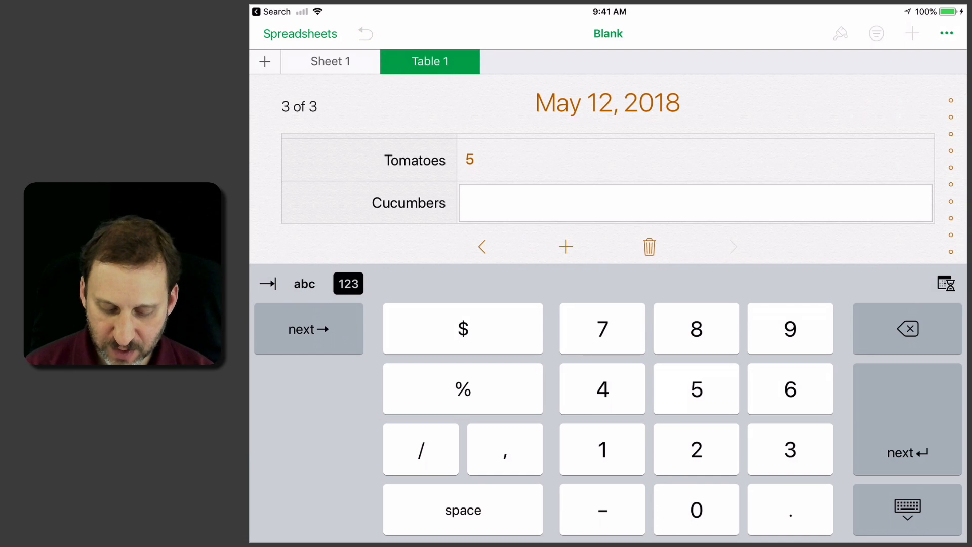
Finish the May 12, 2018 record with Cucumbers 0 and view the table's third row
text(0)
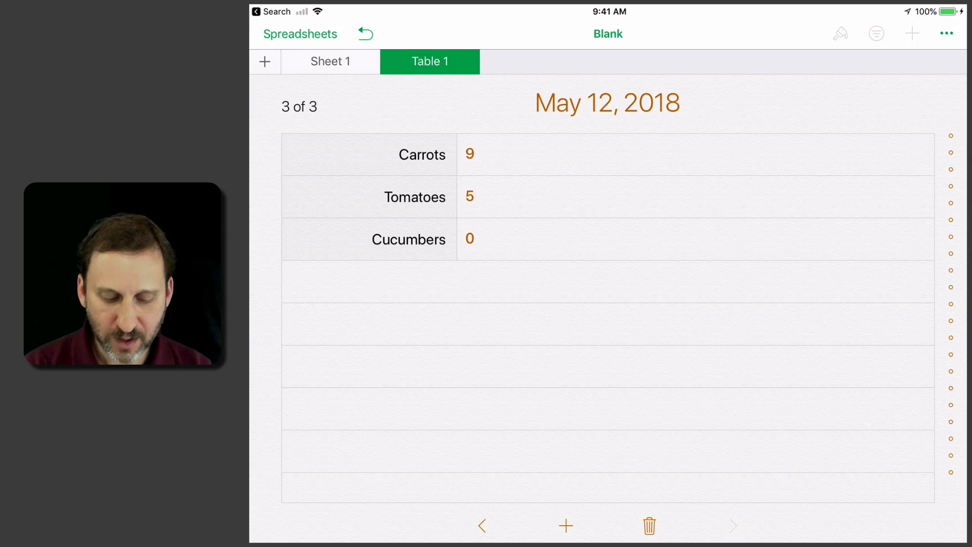
click(330, 62)
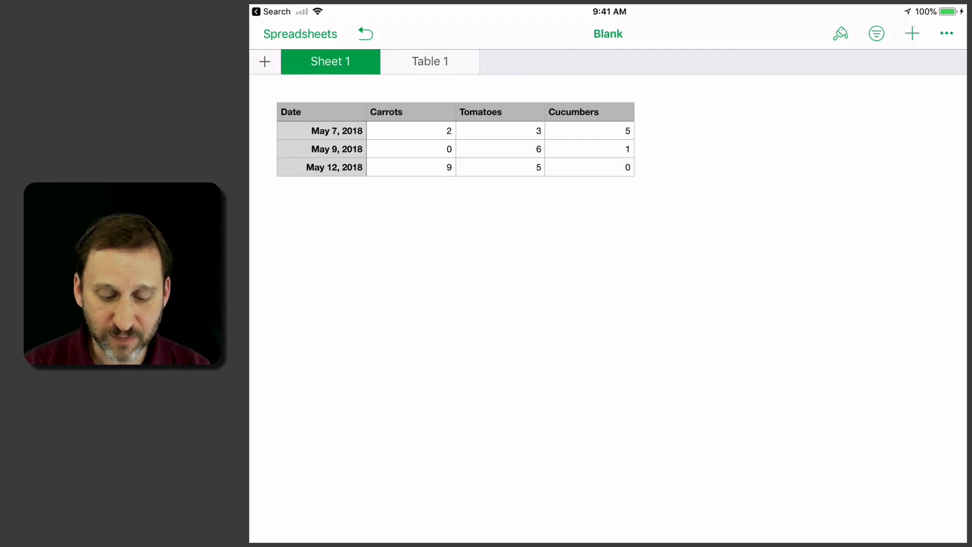
click(430, 62)
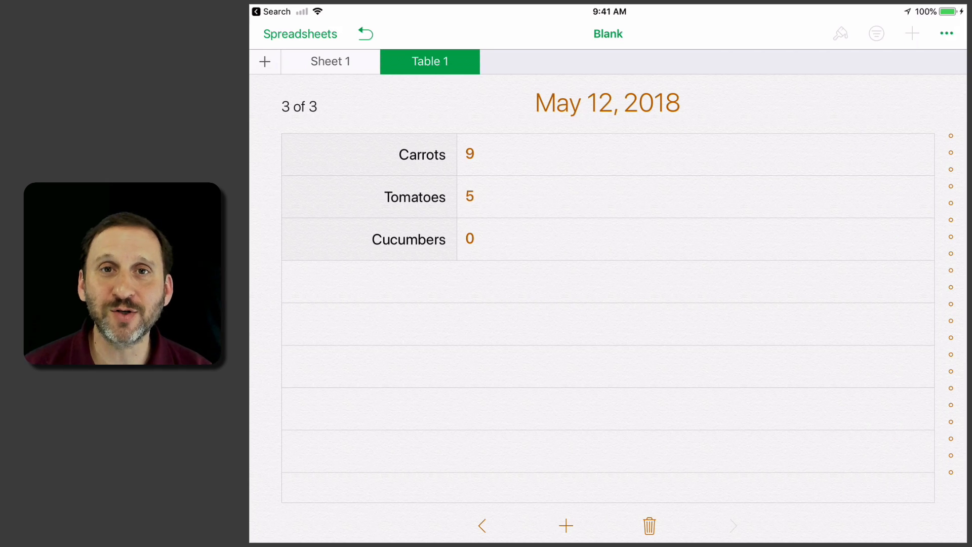
click(330, 62)
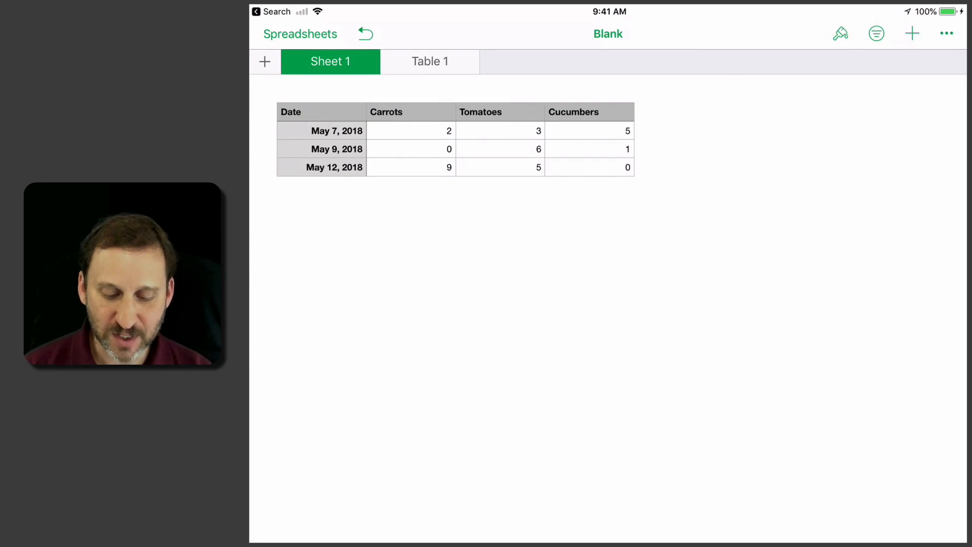